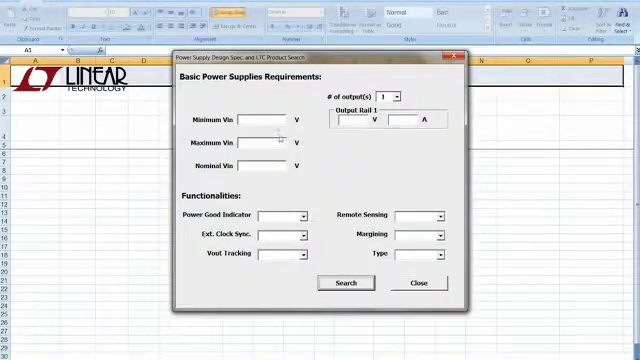
- Enter 11–13 V input, 12 V nominal, 1.5 V / 5 A output and search for matching parts
type("11")
type("13")
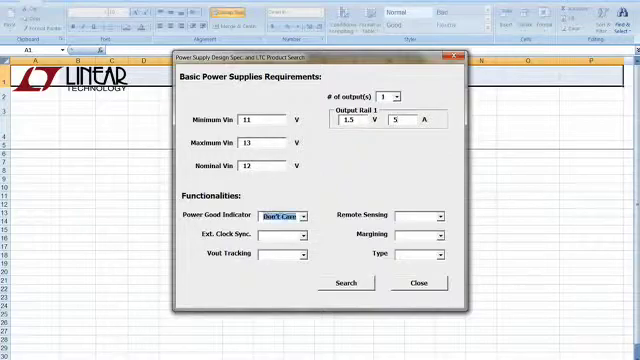
left_click(344, 284)
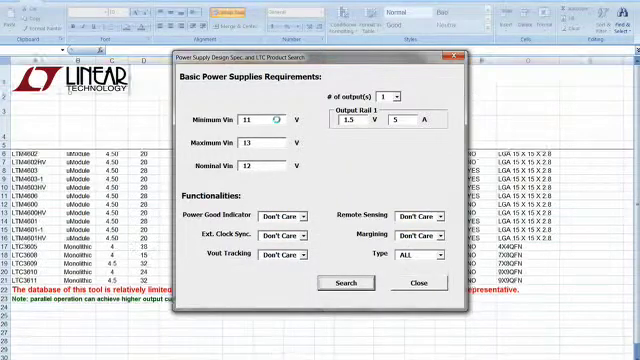
- Select LTC3605 from the results and begin its design, landing on the design sheet
left_click(348, 284)
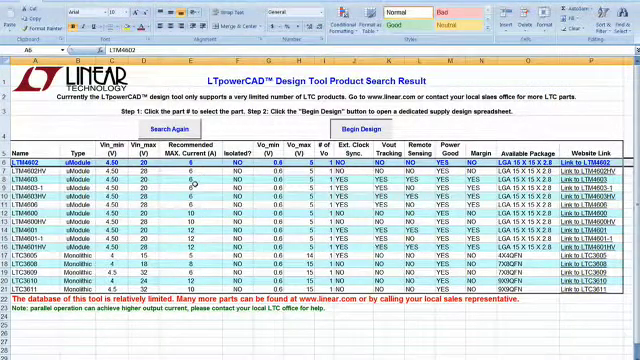
left_click(32, 260)
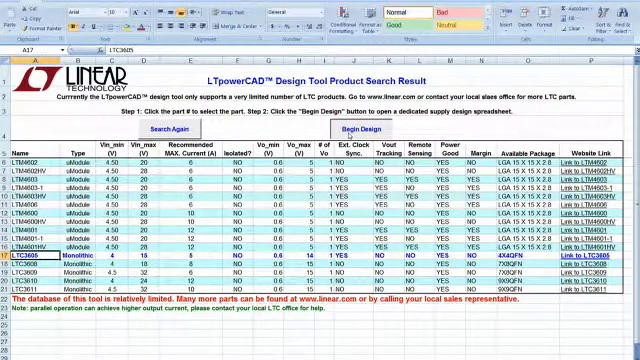
left_click(372, 132)
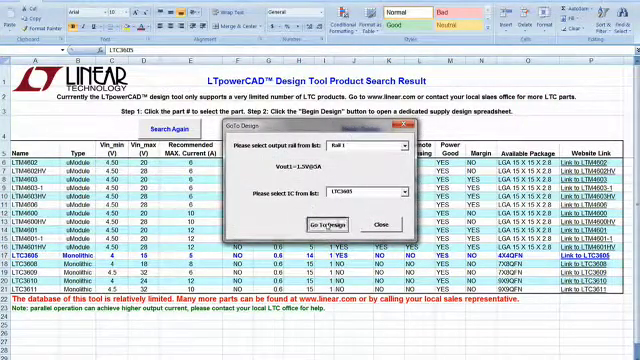
left_click(320, 228)
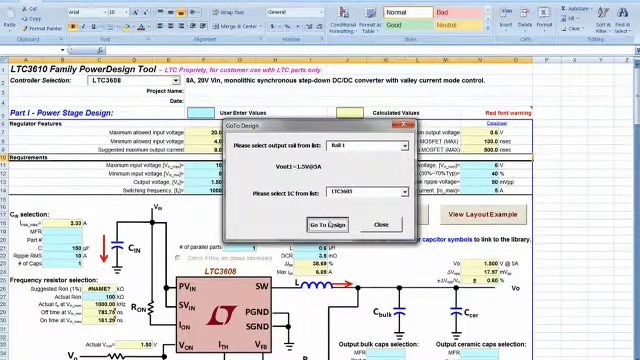
left_click(368, 228)
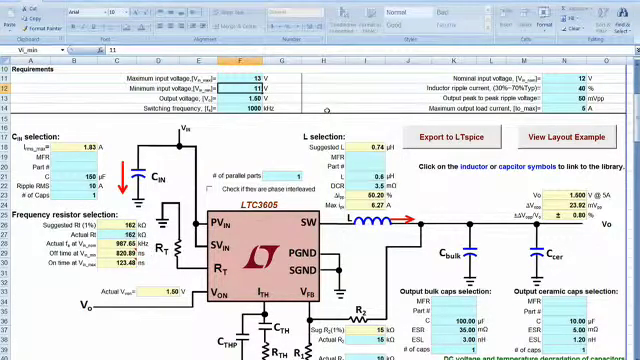
- Set the design input cell to 6 and review the inductor and output capacitor selections
type("6")
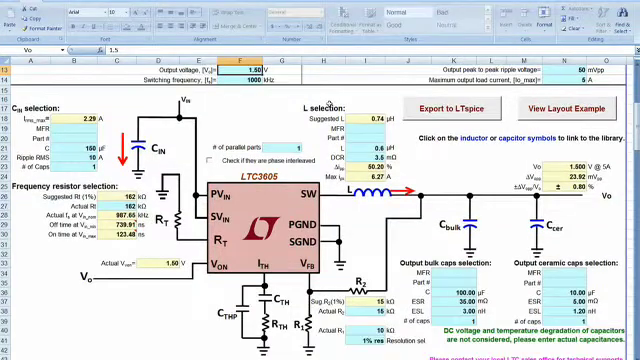
scroll("down", 3)
type("0.2")
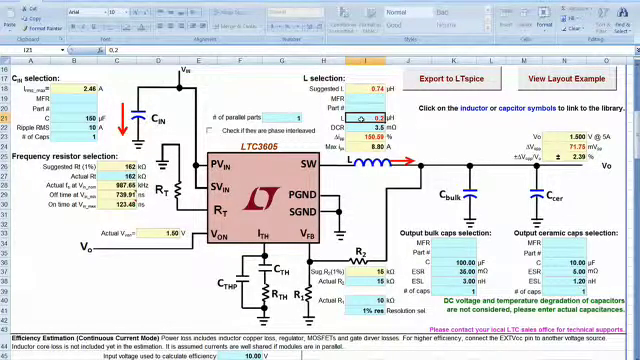
left_click(364, 120)
type("0.6")
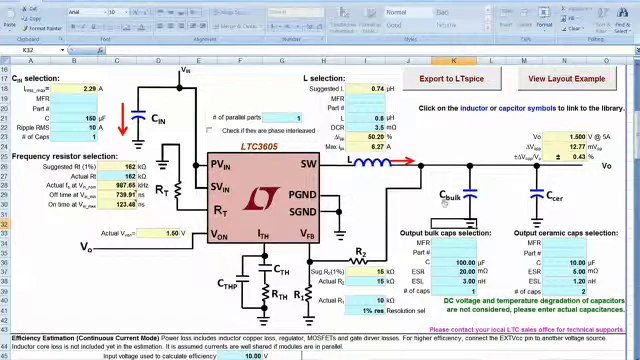
left_click(378, 160)
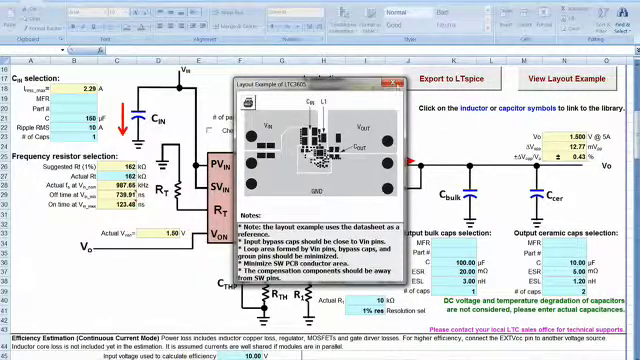
left_click(384, 76)
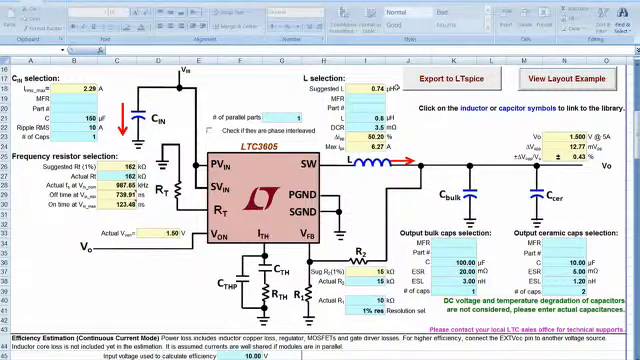
- Scroll to Part II small-signal loop compensation with its voltage divider and compensation plots
scroll("down", 3)
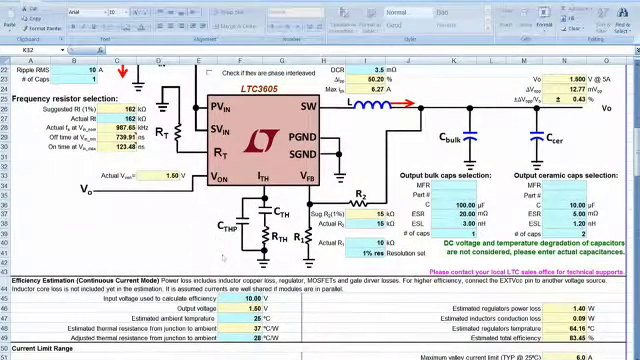
scroll("down", 3)
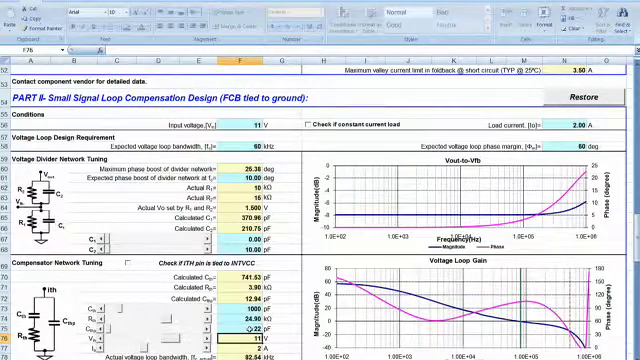
- Review the load transient approximation plot, then return to the efficiency estimation section
scroll("down", 3)
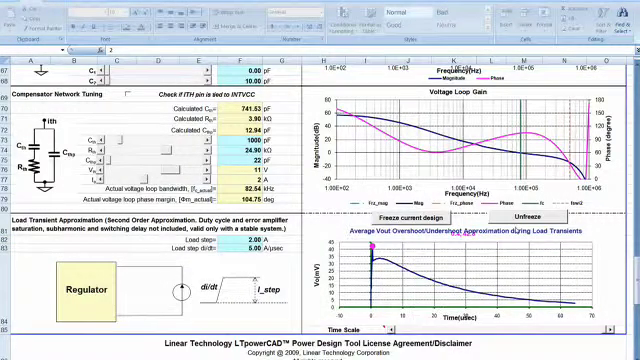
scroll("up", 3)
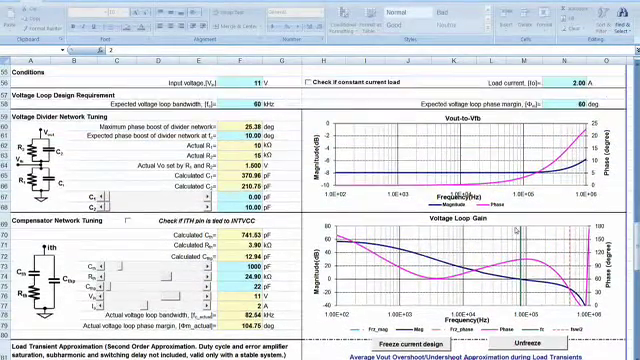
scroll("up", 3)
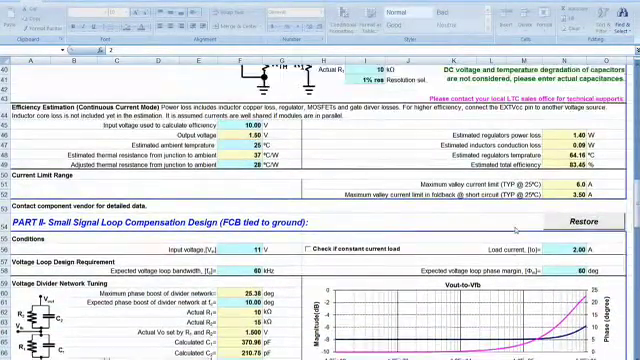
scroll("up", 3)
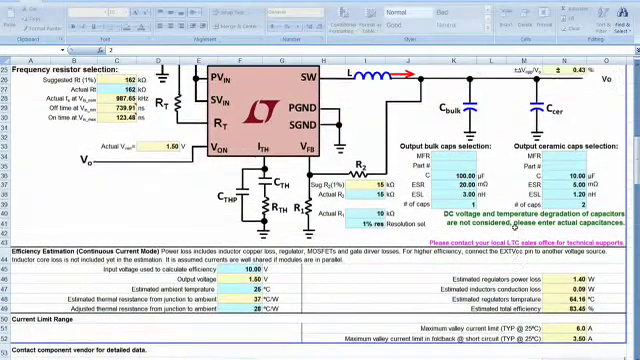